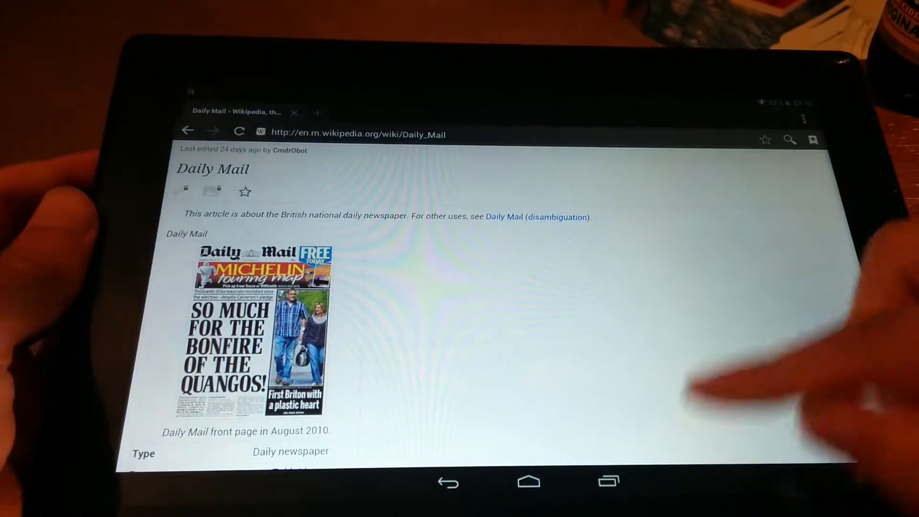
# Scroll the Daily Mail Wikipedia article to its introduction and section headings
pyautogui.scroll(-3)
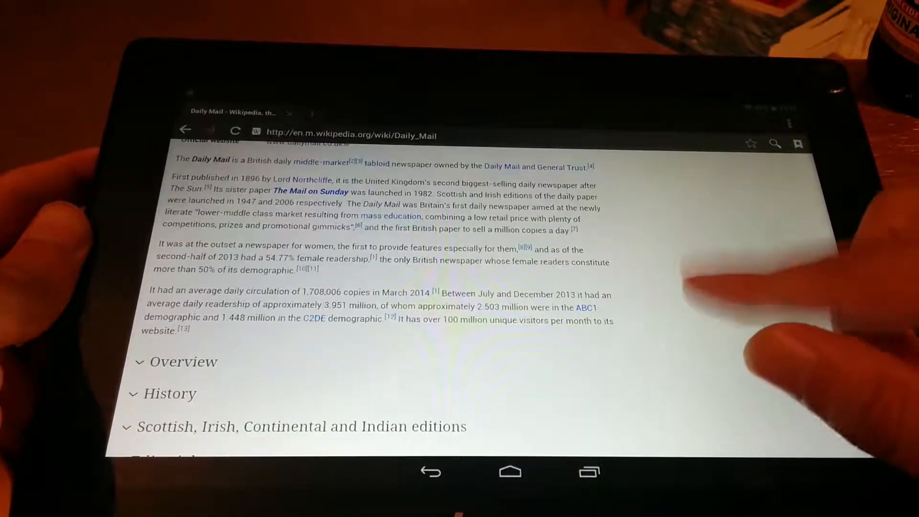
pyautogui.scroll(3)
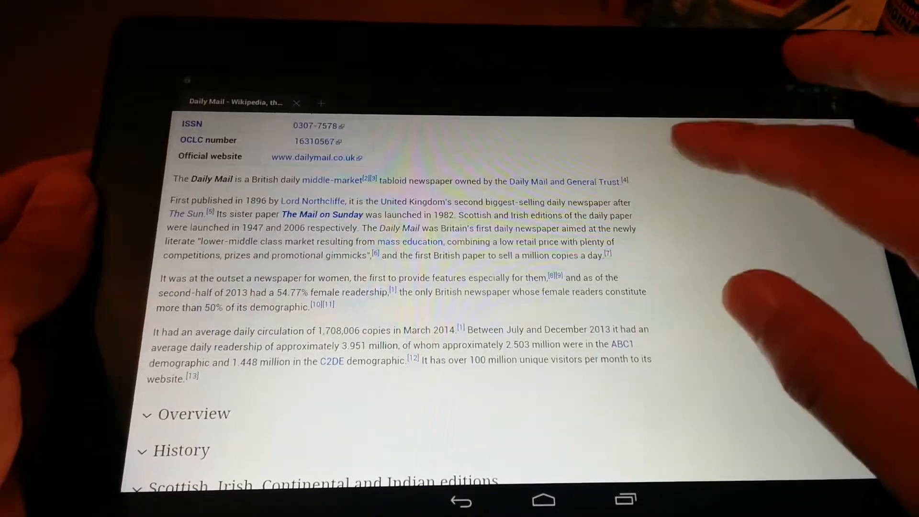
# Enter 'd' in the address bar and pick the Home | Mail Online suggestion
pyautogui.click(387, 116)
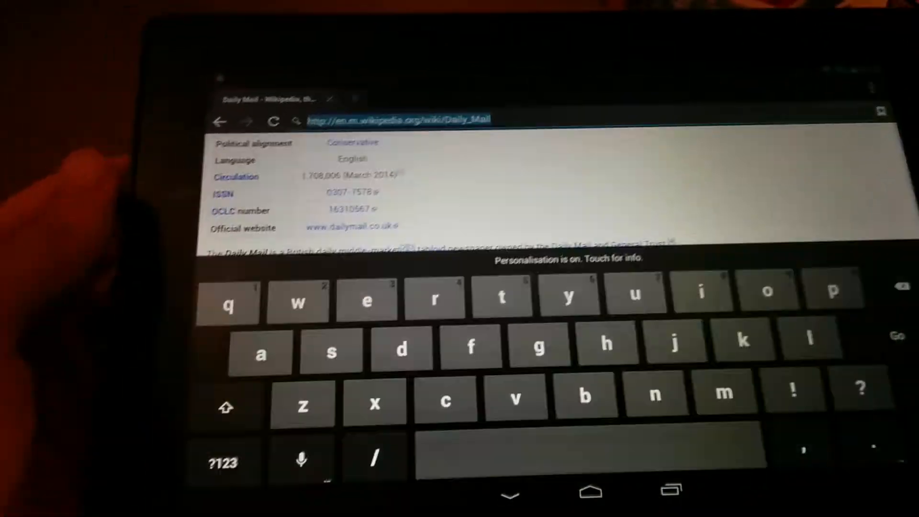
pyautogui.write('da')
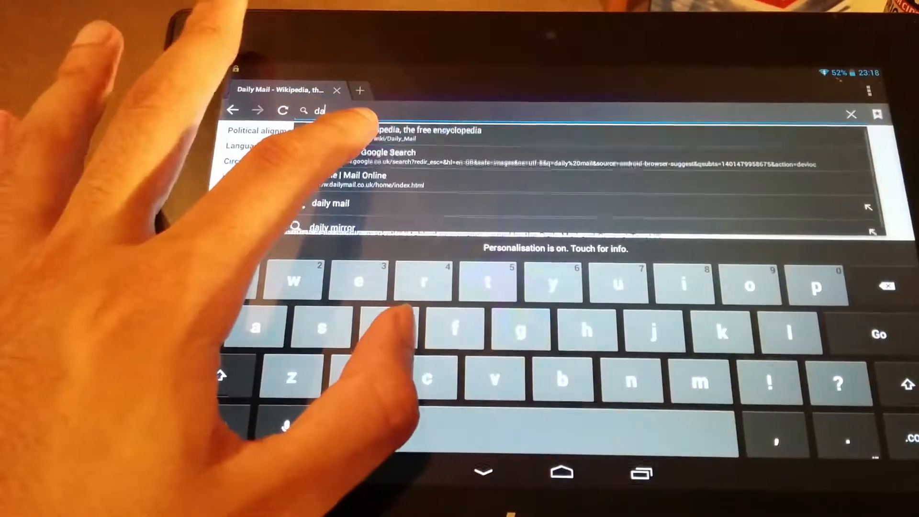
pyautogui.click(349, 175)
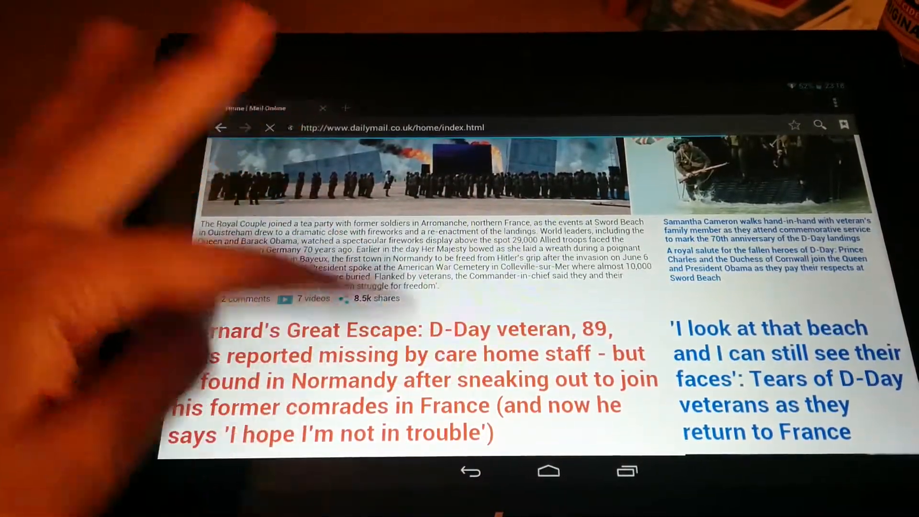
# Scroll down the Mail Online home page through the news and celebrity stories
pyautogui.scroll(-3)
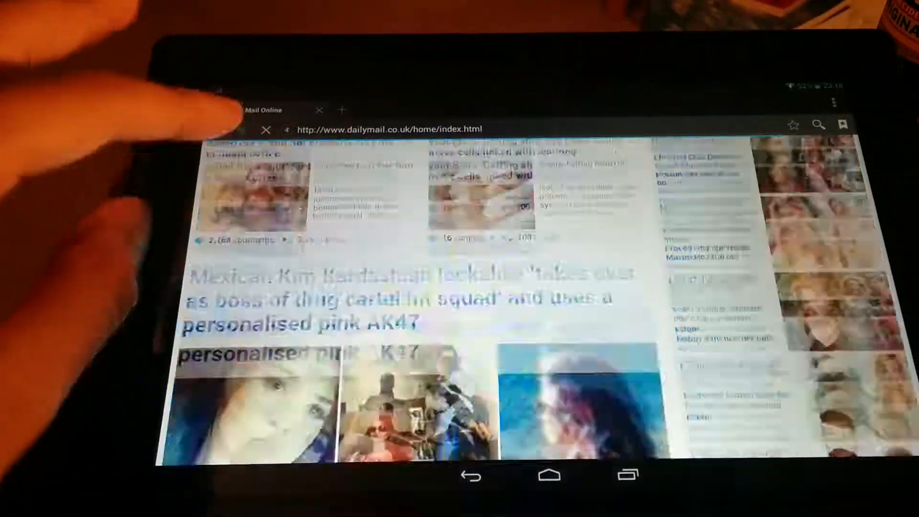
pyautogui.scroll(-3)
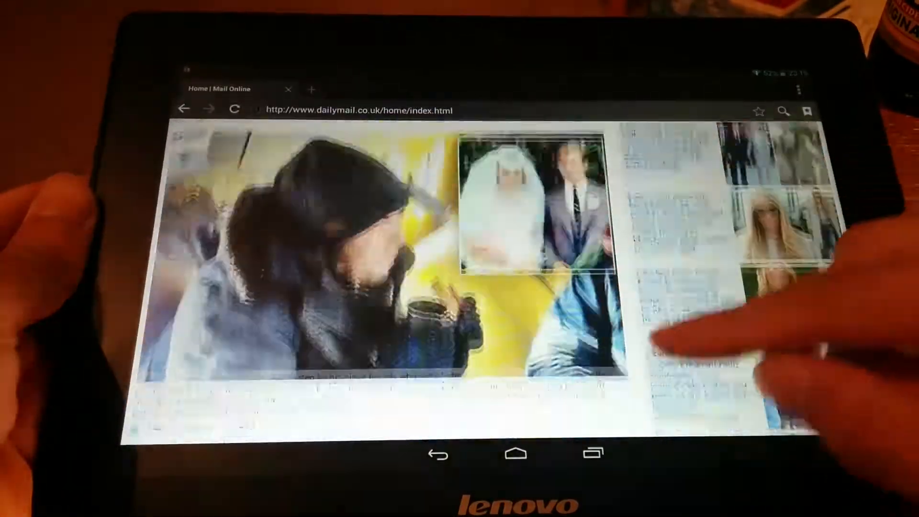
pyautogui.scroll(-3)
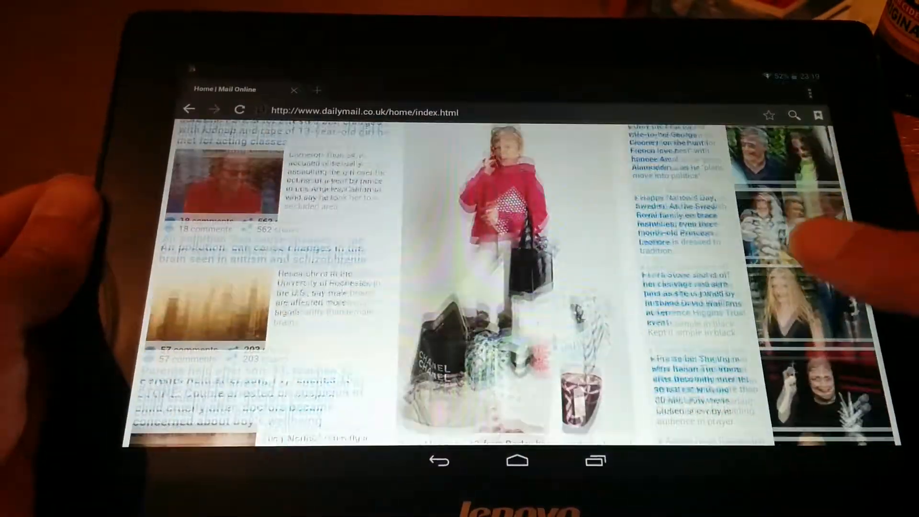
pyautogui.scroll(-3)
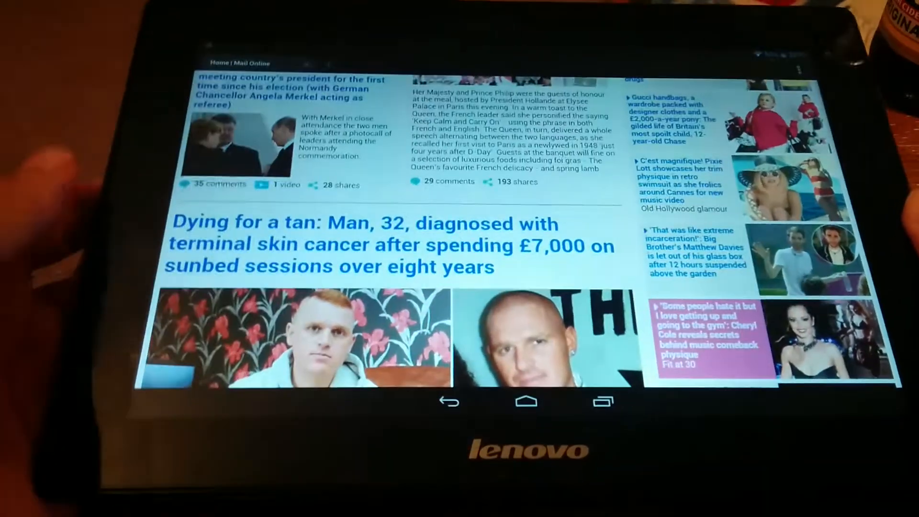
# Scroll a little further, then leave the browser for the home screen
pyautogui.scroll(-3)
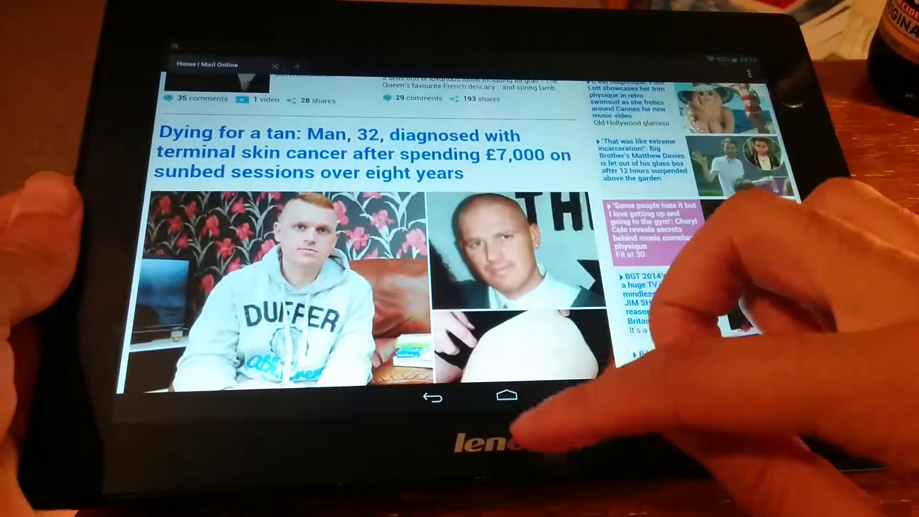
pyautogui.click(504, 394)
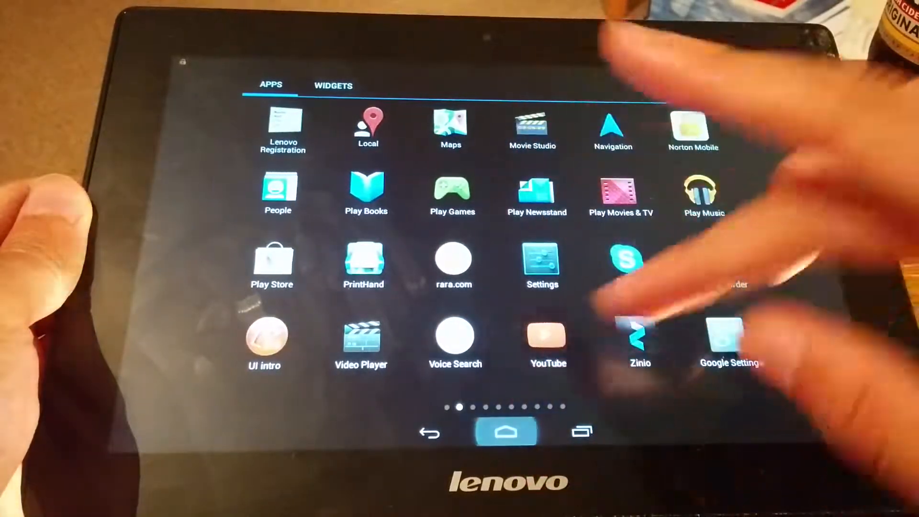
# Close the app list and reopen the Browser on the Mail Online page
pyautogui.click(505, 433)
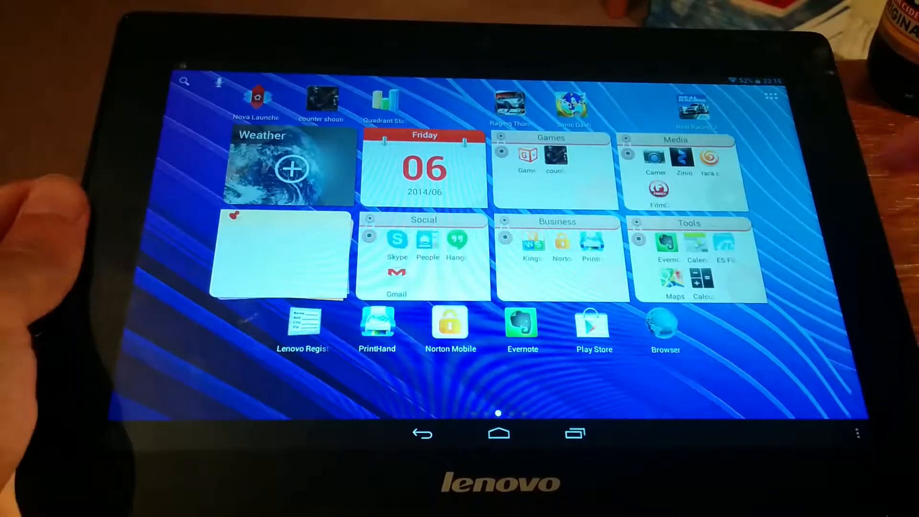
pyautogui.click(665, 324)
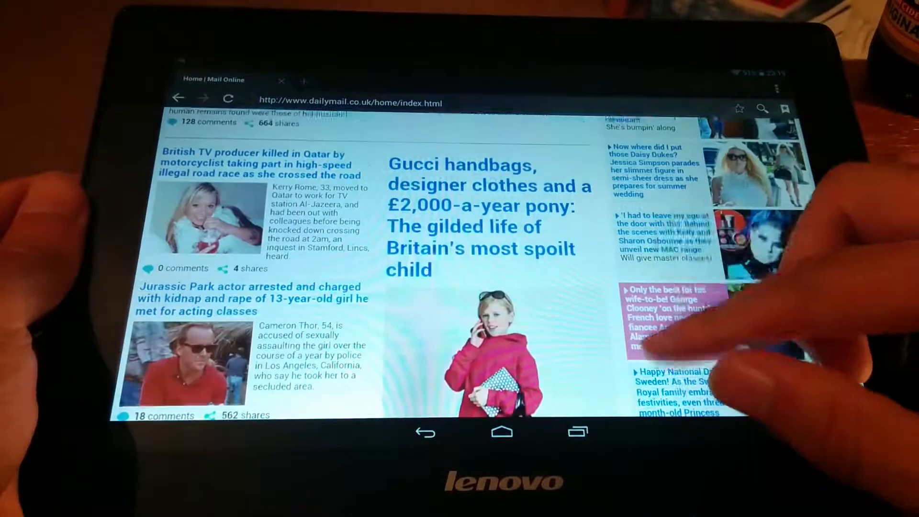
# Scroll further down Mail Online to the council and university admissions stories
pyautogui.scroll(-3)
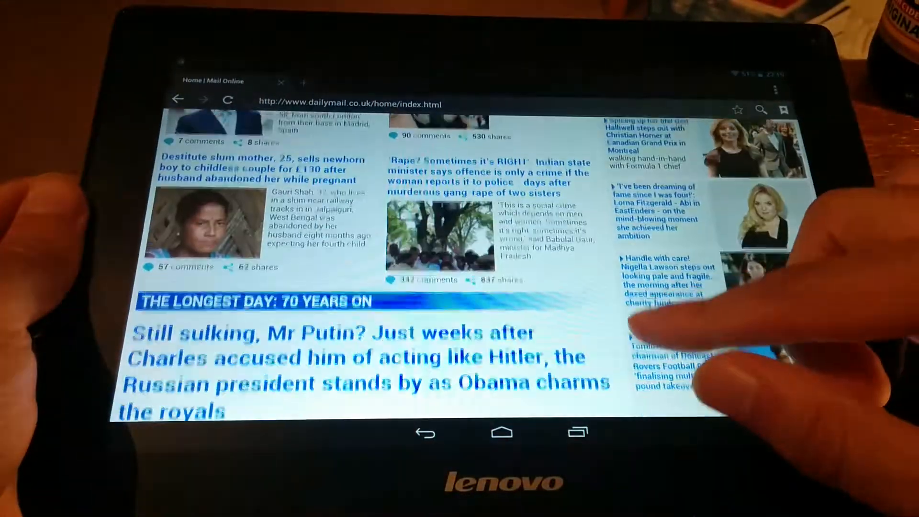
pyautogui.scroll(-3)
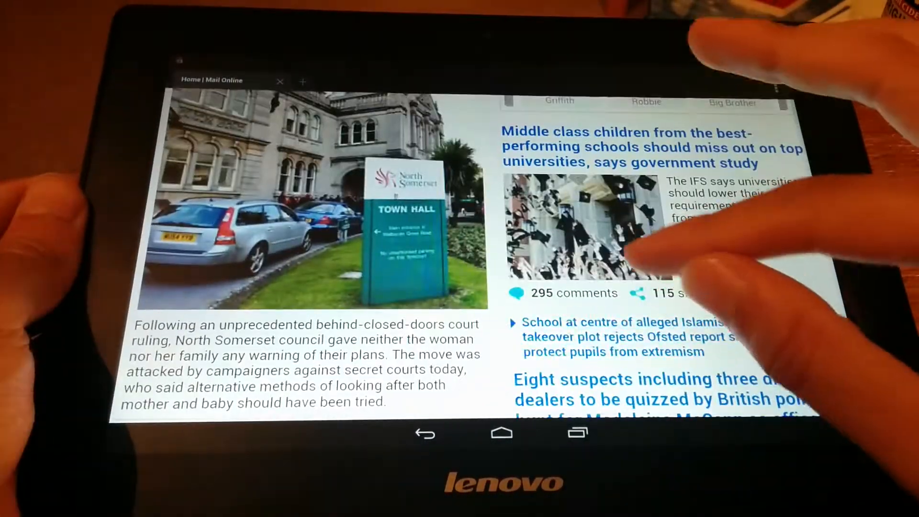
# Read the Trojan Horse school plot article, dismissing the MailOnline app promotion
pyautogui.click(616, 337)
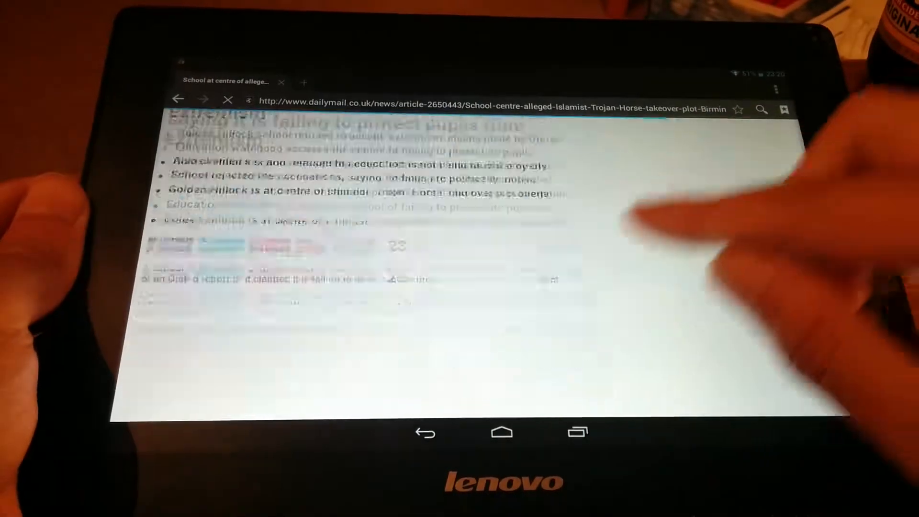
pyautogui.scroll(-3)
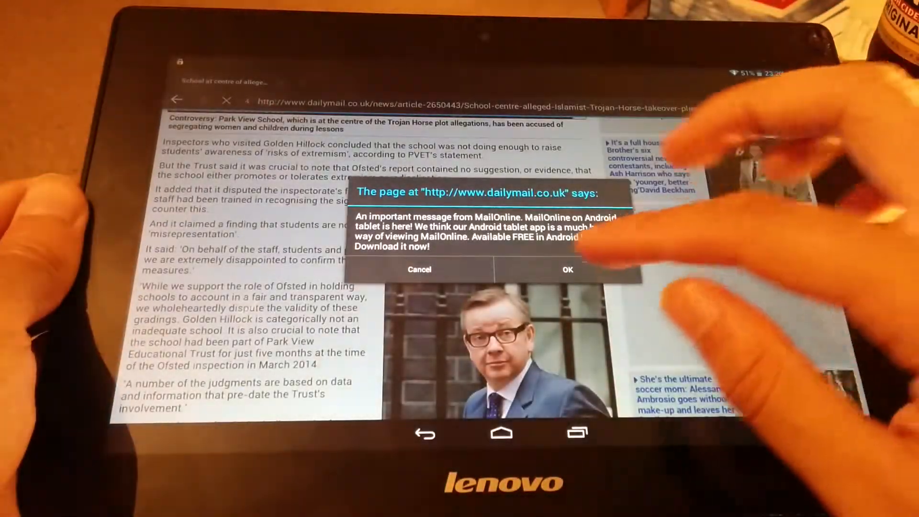
pyautogui.click(566, 270)
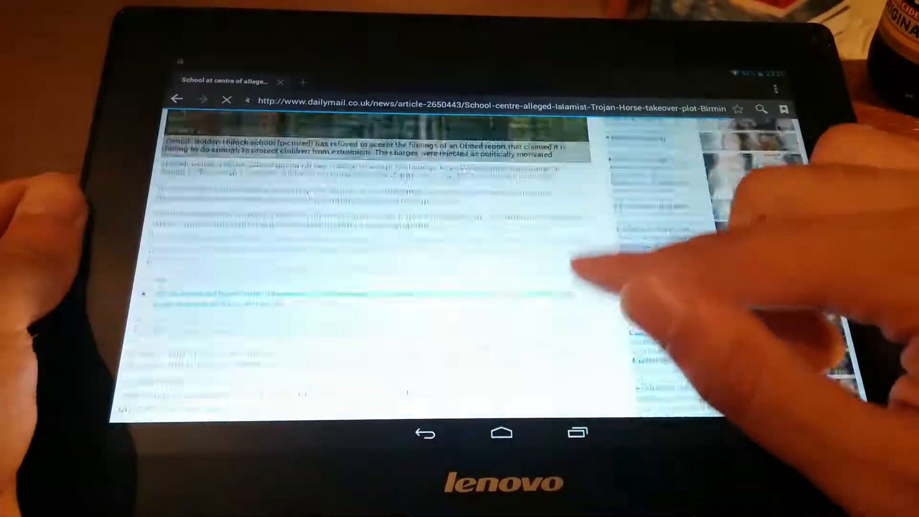
pyautogui.scroll(-3)
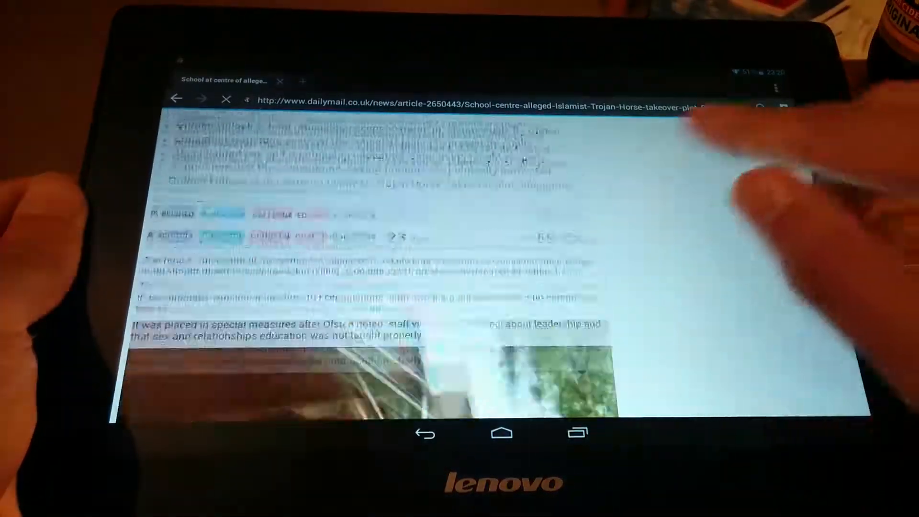
pyautogui.scroll(-3)
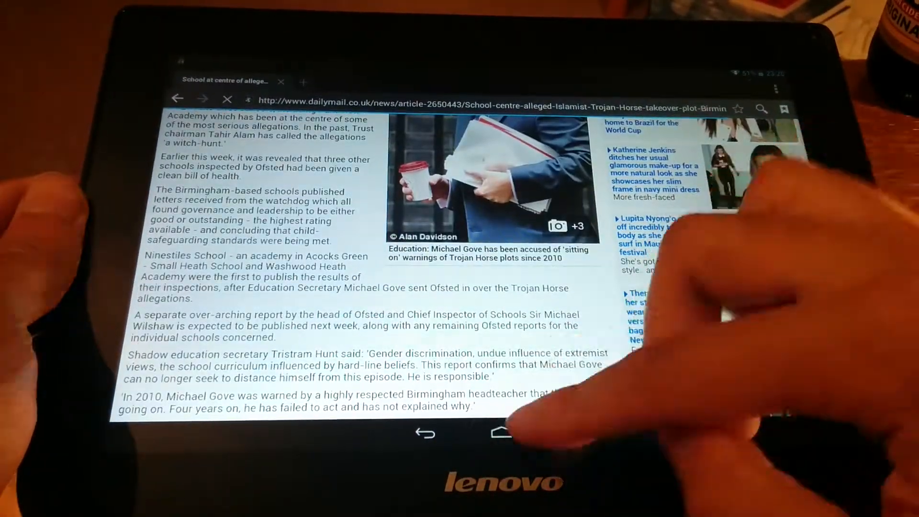
# Return from the article to the tablet's home screen
pyautogui.click(501, 432)
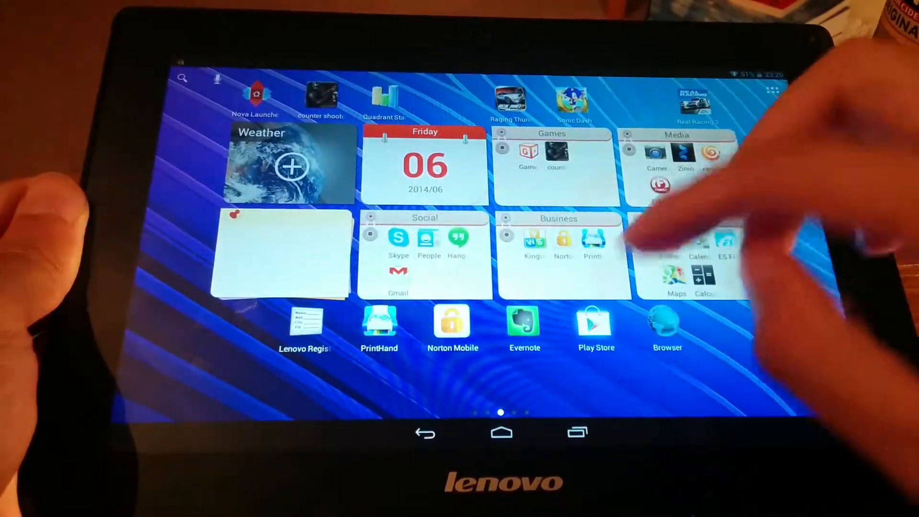
# Open Play Store to its book listings, then switch back to the school article
pyautogui.click(596, 322)
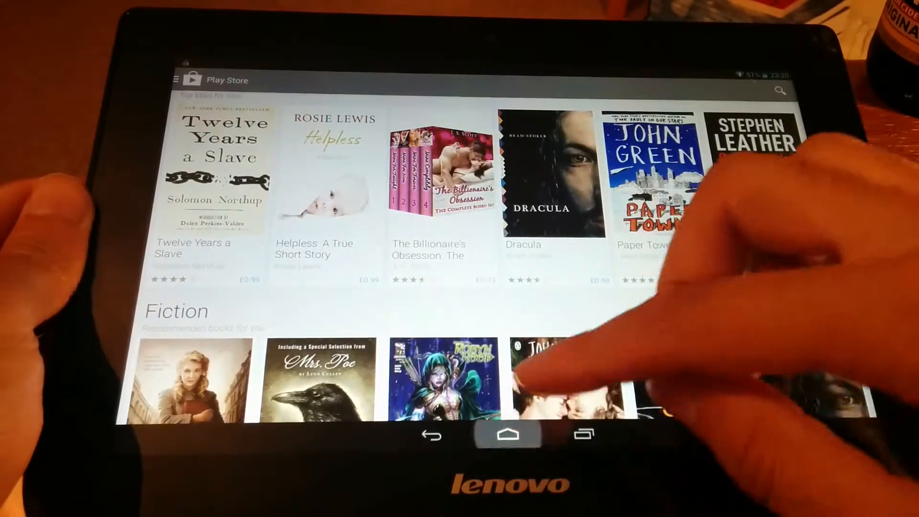
pyautogui.click(507, 433)
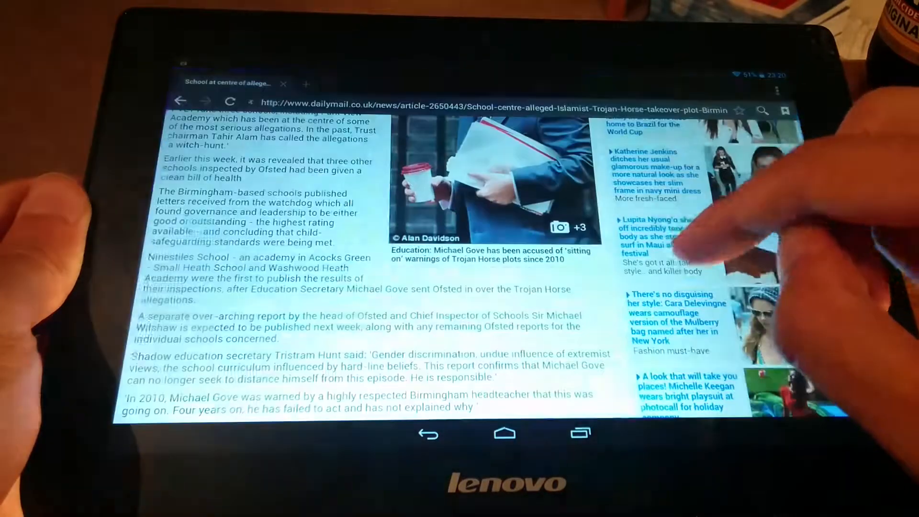
# Leave the browser and show the full grid of installed apps
pyautogui.click(504, 433)
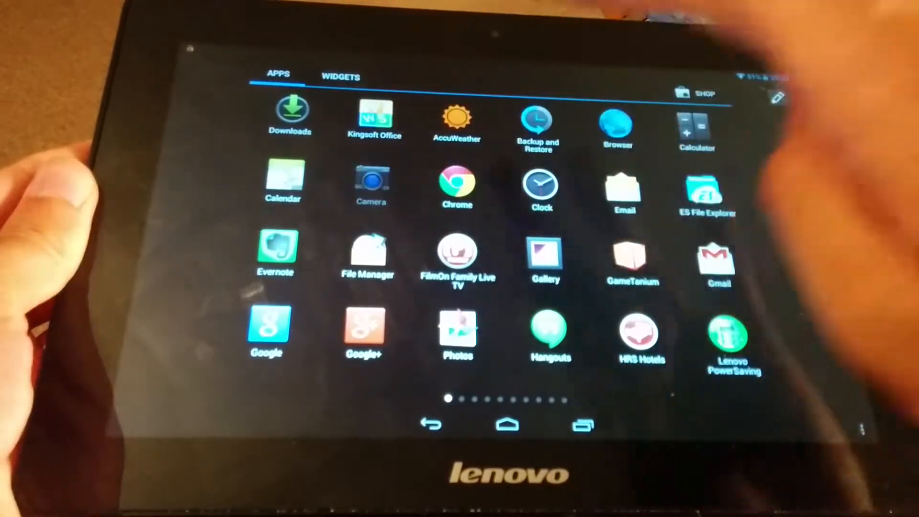
# Launch Camera from the app drawer and try a different shooting mode
pyautogui.click(372, 185)
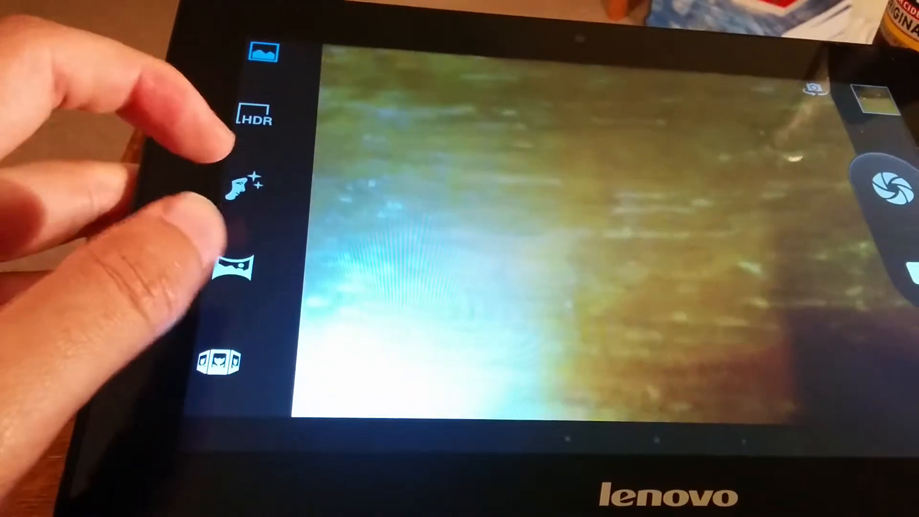
pyautogui.click(220, 359)
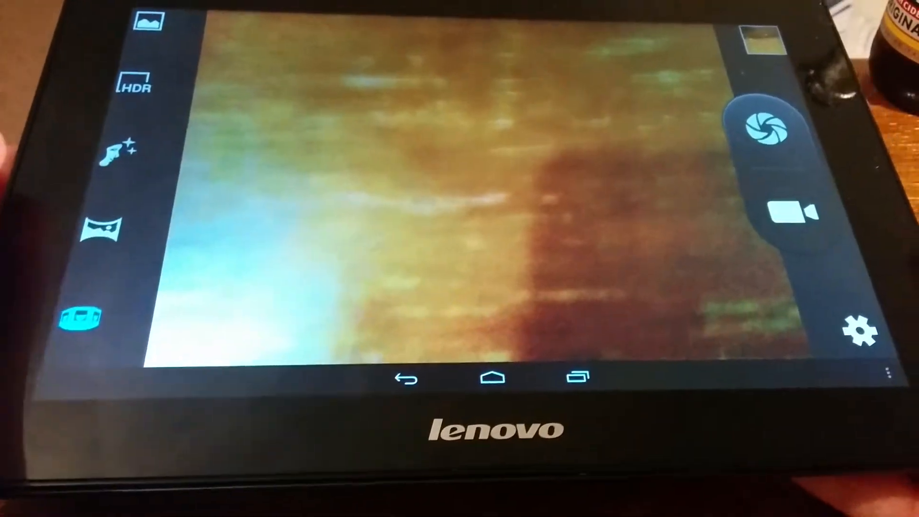
# Exit Camera so the apps grid with Calendar, Chrome, Gallery and Gmail returns
pyautogui.click(495, 376)
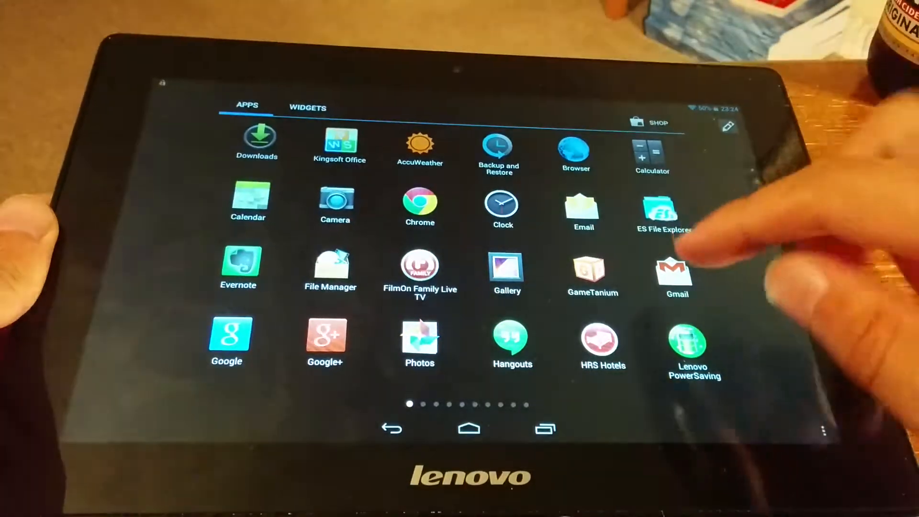
# View About tablet showing IdeaTab S6000-F on Android 4.2.2, then return home
pyautogui.click(468, 429)
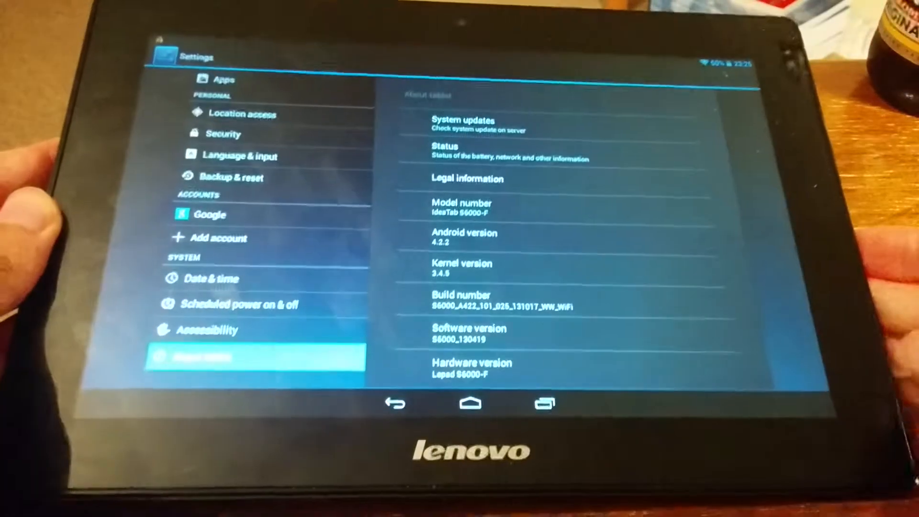
pyautogui.click(487, 411)
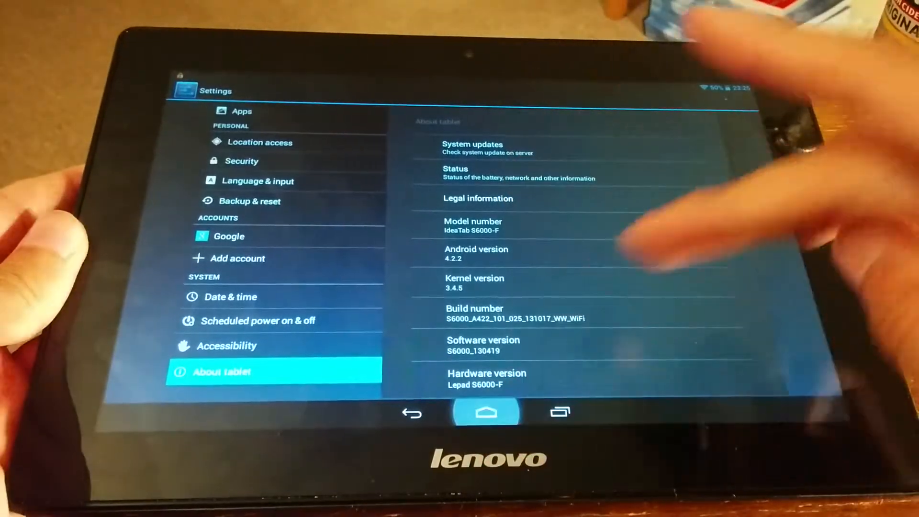
pyautogui.click(486, 411)
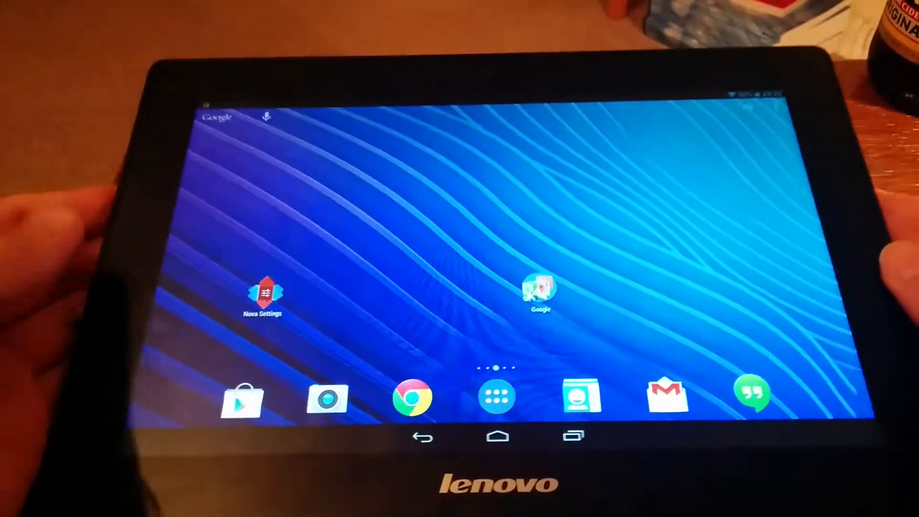
# Show the app drawer's Apps tab with Play Books, Settings, YouTube and Zinio
pyautogui.click(497, 396)
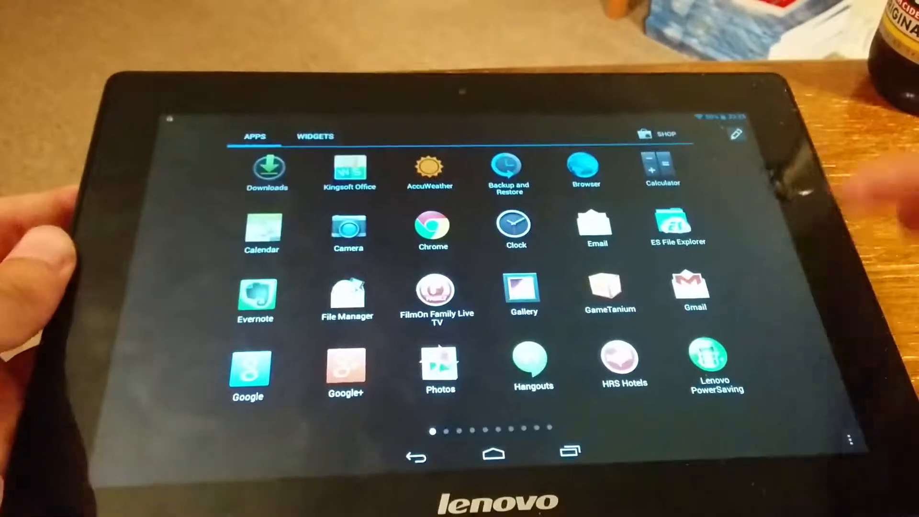
pyautogui.click(492, 451)
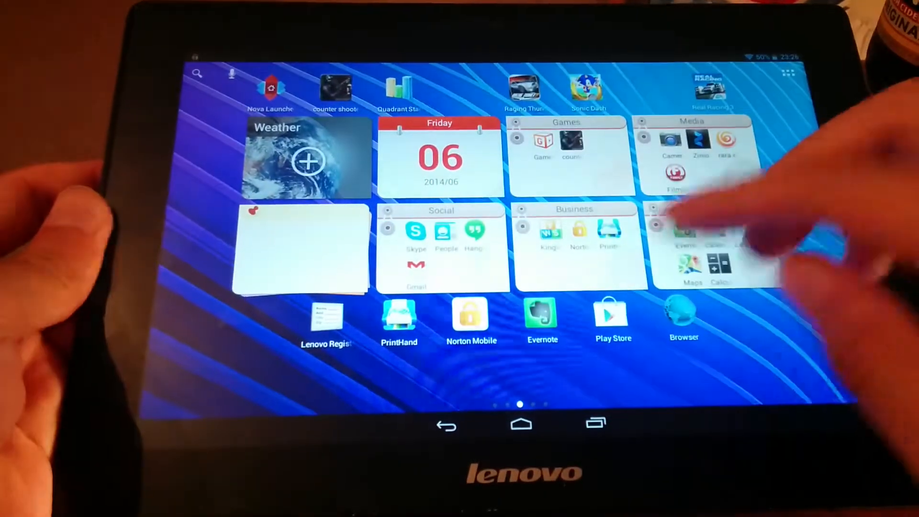
pyautogui.hscroll(-3)
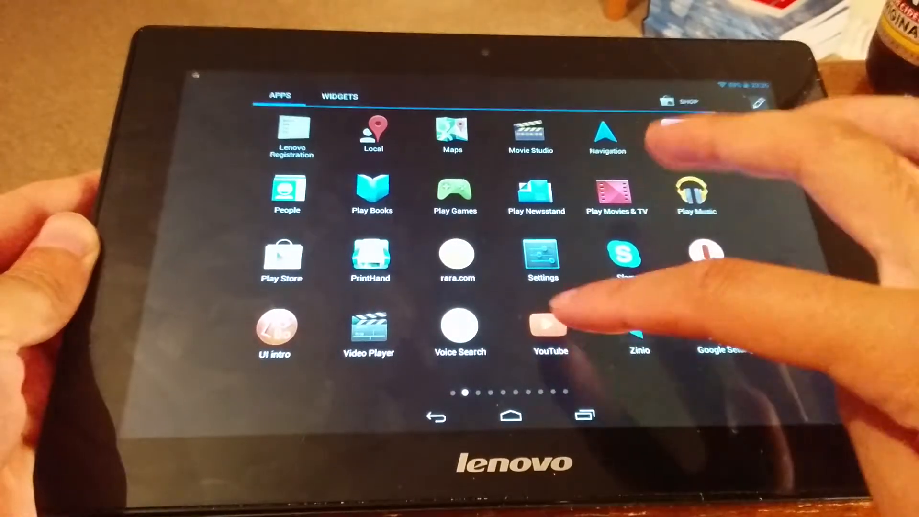
pyautogui.click(549, 331)
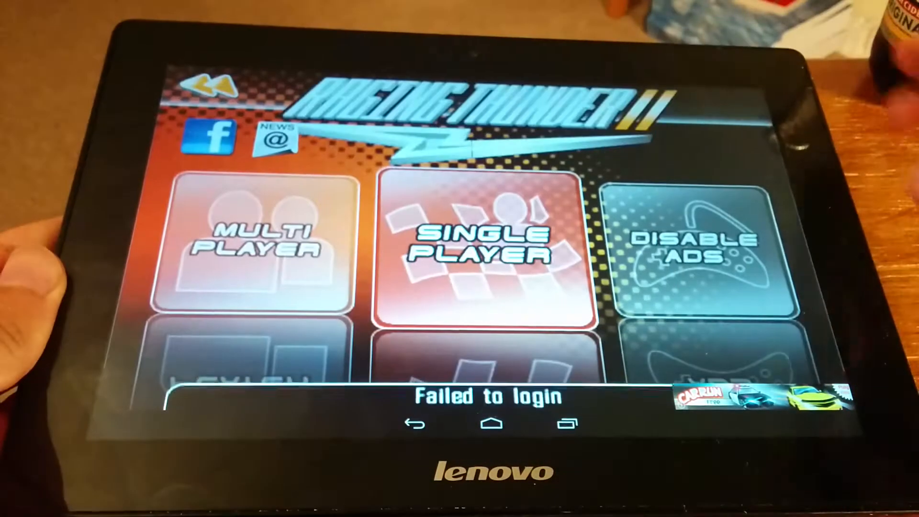
# Choose Single Player then Instant Race so the Ice Caves track starts loading
pyautogui.click(498, 246)
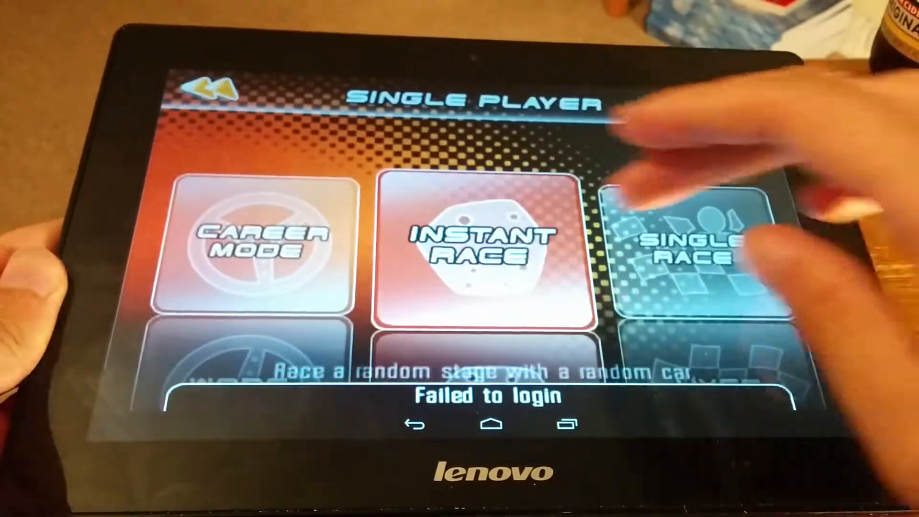
pyautogui.click(492, 243)
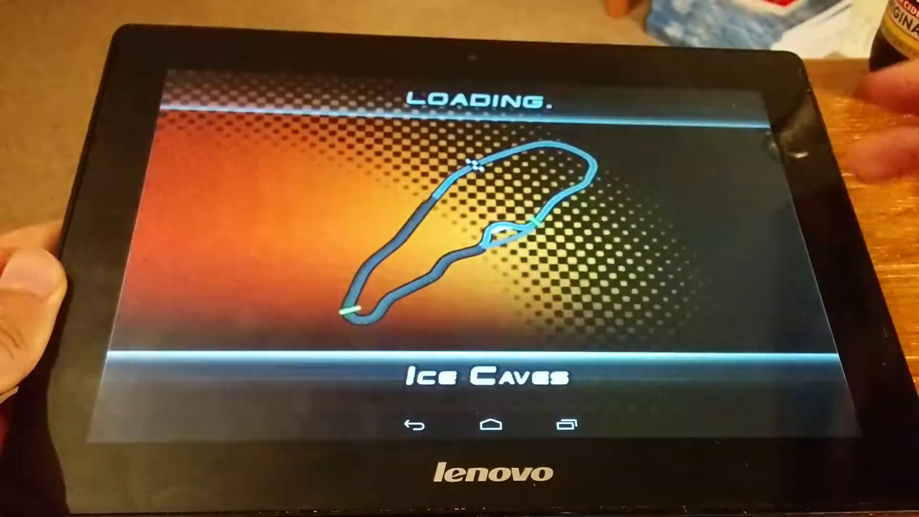